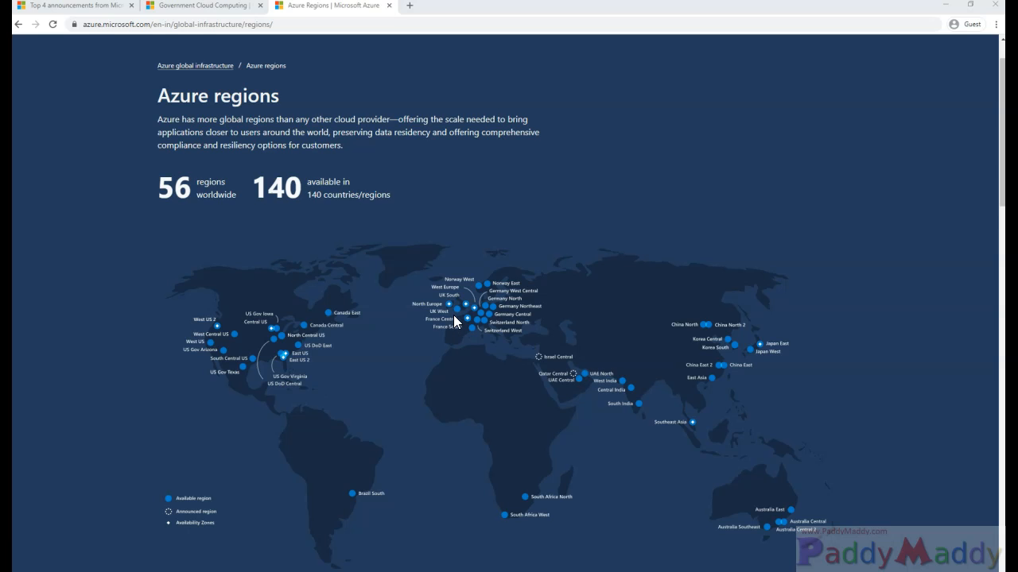
- Bring up the Azure Government overview page via its 'Government Cloud Computing' browser tab
scroll(down, 3)
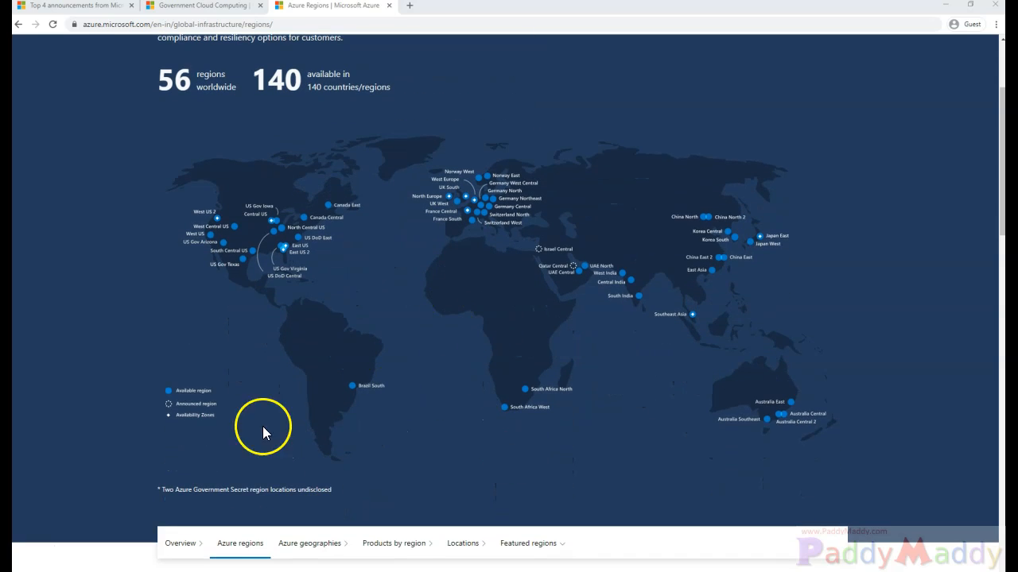
mouse_move(300, 452)
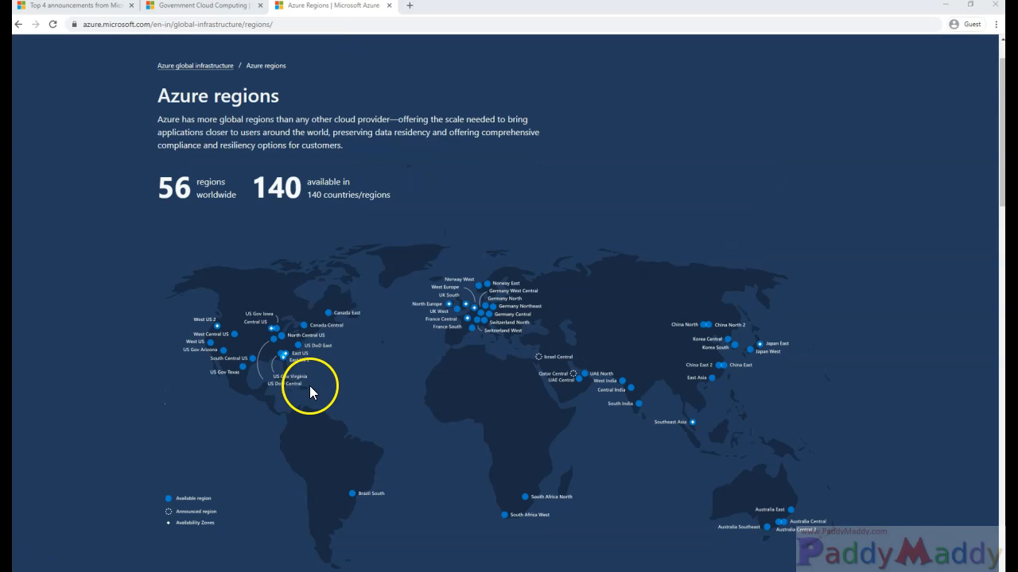
mouse_move(321, 388)
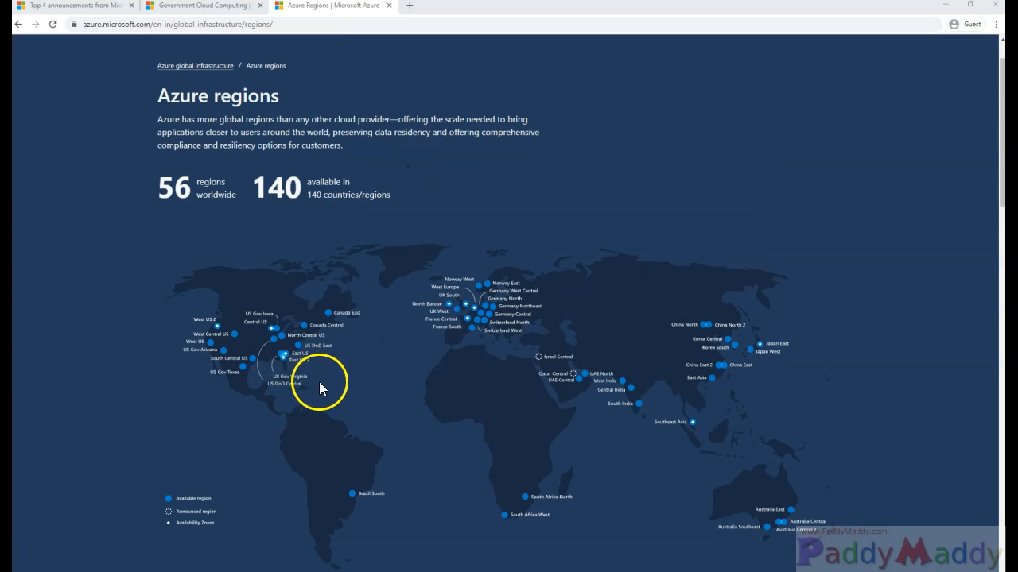
mouse_move(309, 394)
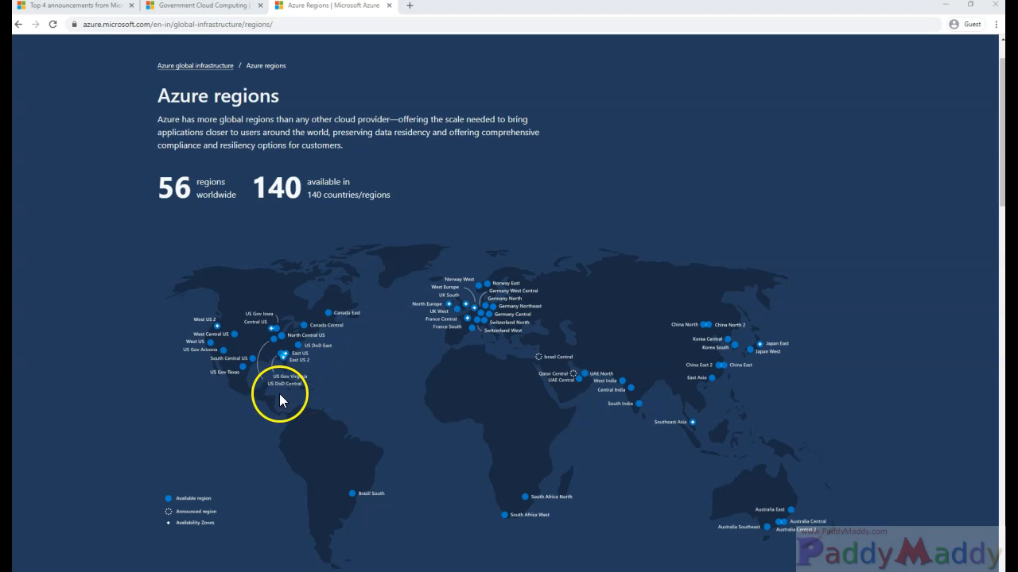
mouse_move(325, 364)
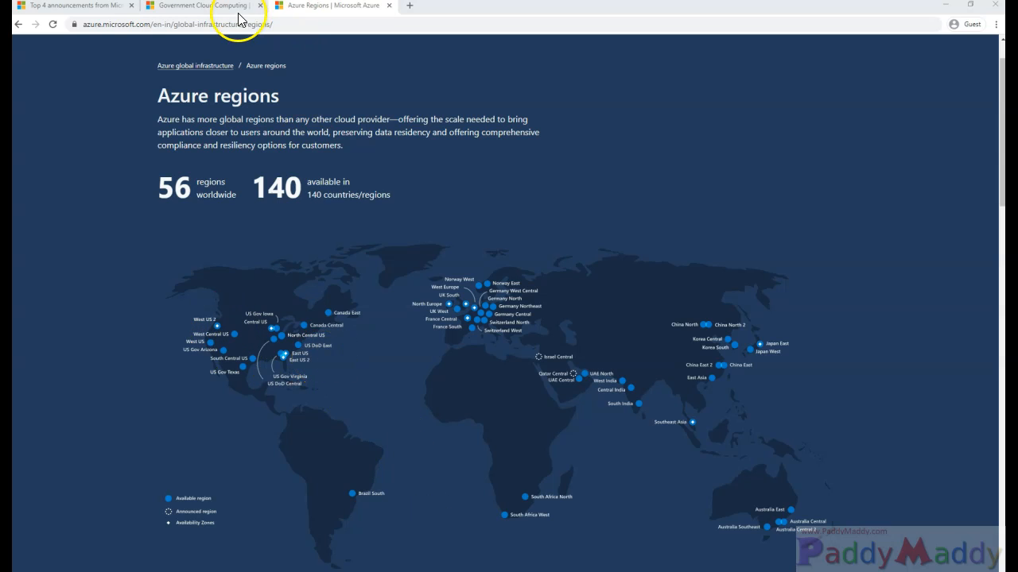
click(199, 6)
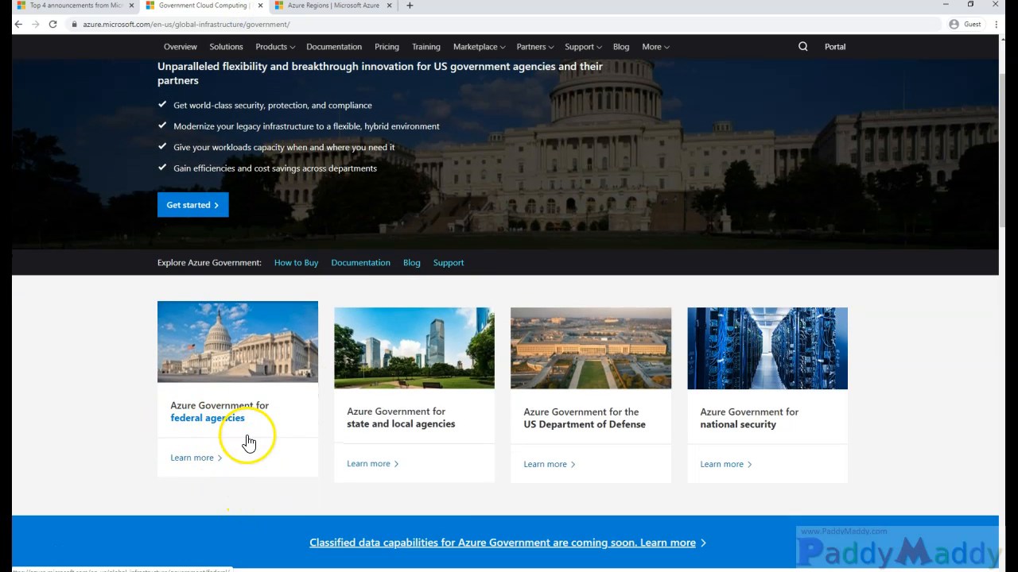
mouse_move(369, 439)
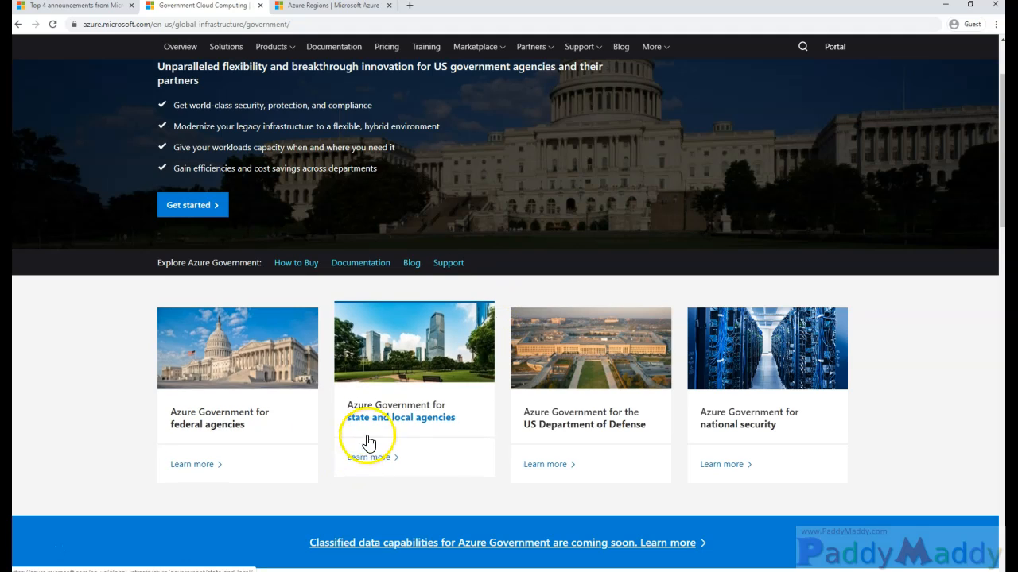
mouse_move(435, 430)
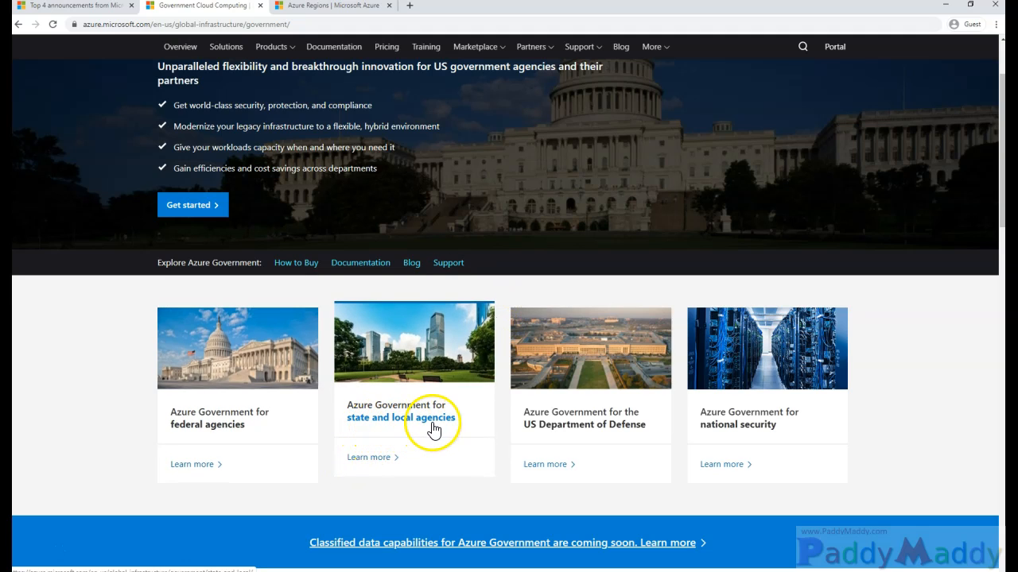
mouse_move(650, 428)
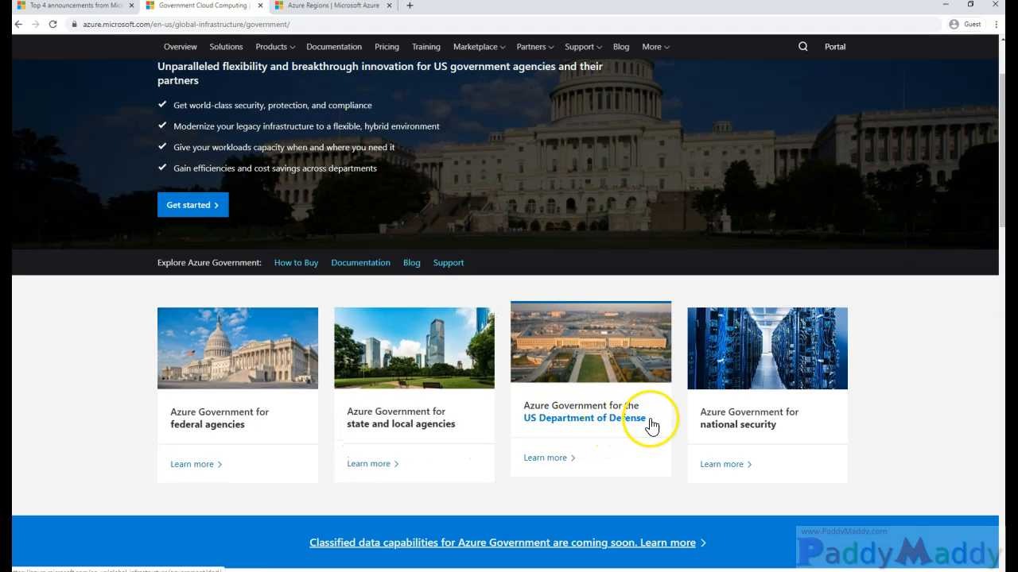
- Revisit the Azure regions world map and scroll down to the global infrastructure section
click(325, 7)
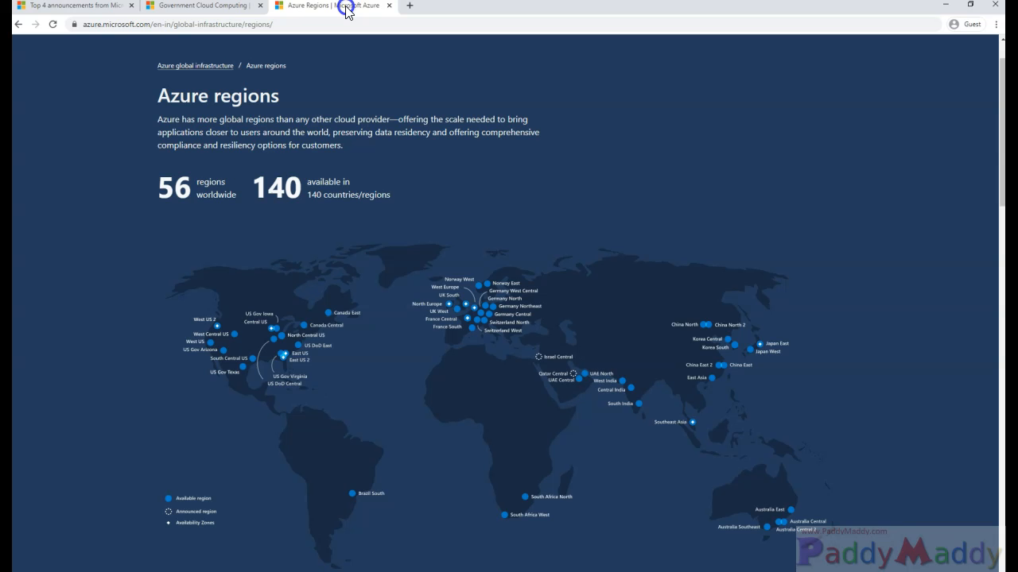
scroll(down, 3)
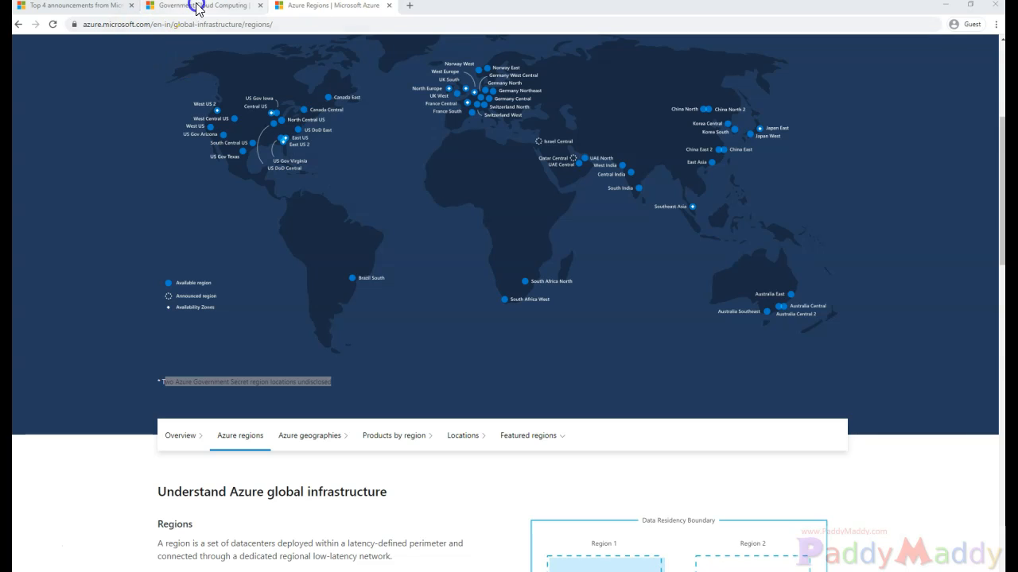
- Switch back to the Azure Government page with its four government sector cards
click(197, 6)
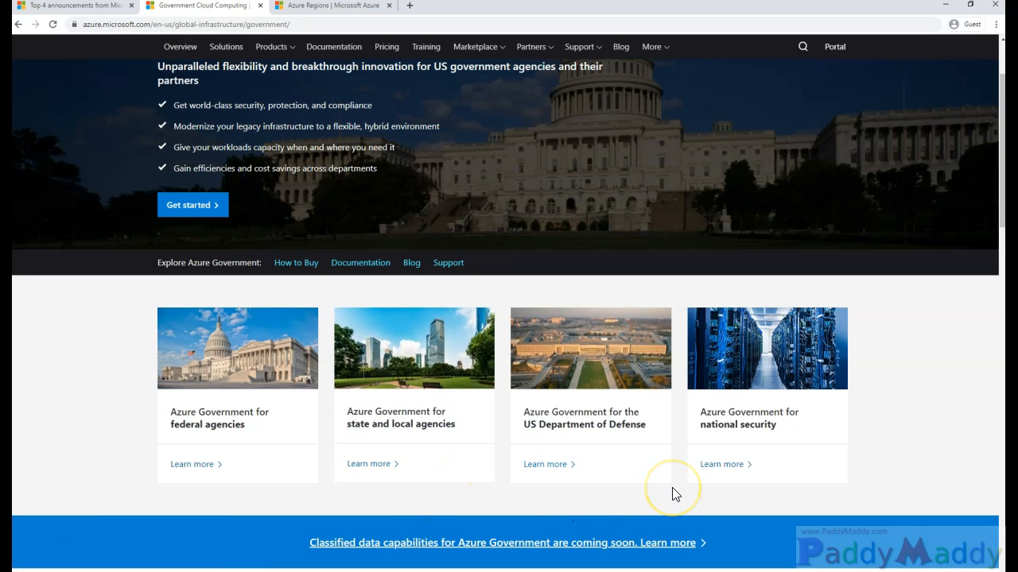
mouse_move(658, 496)
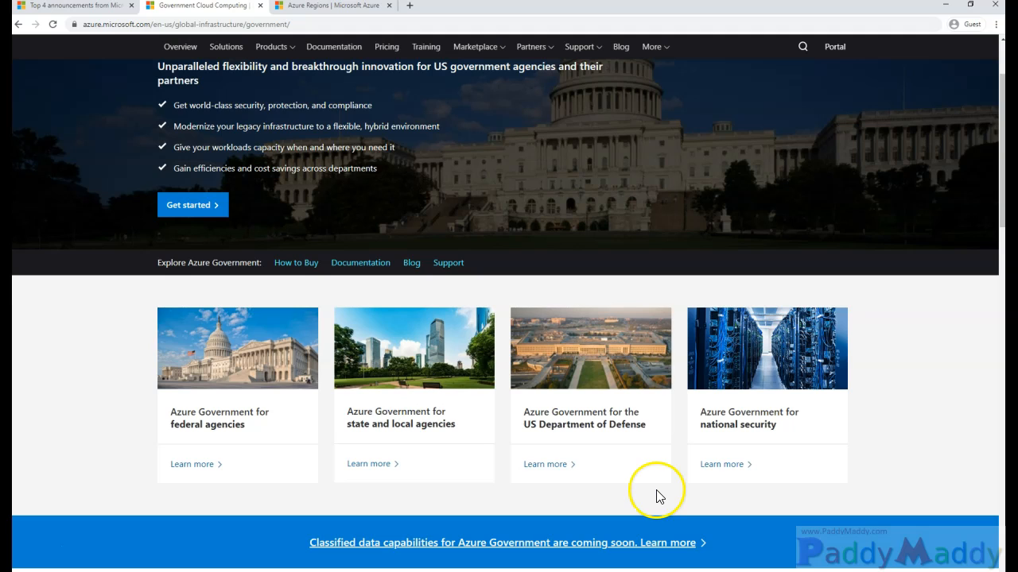
mouse_move(67, 525)
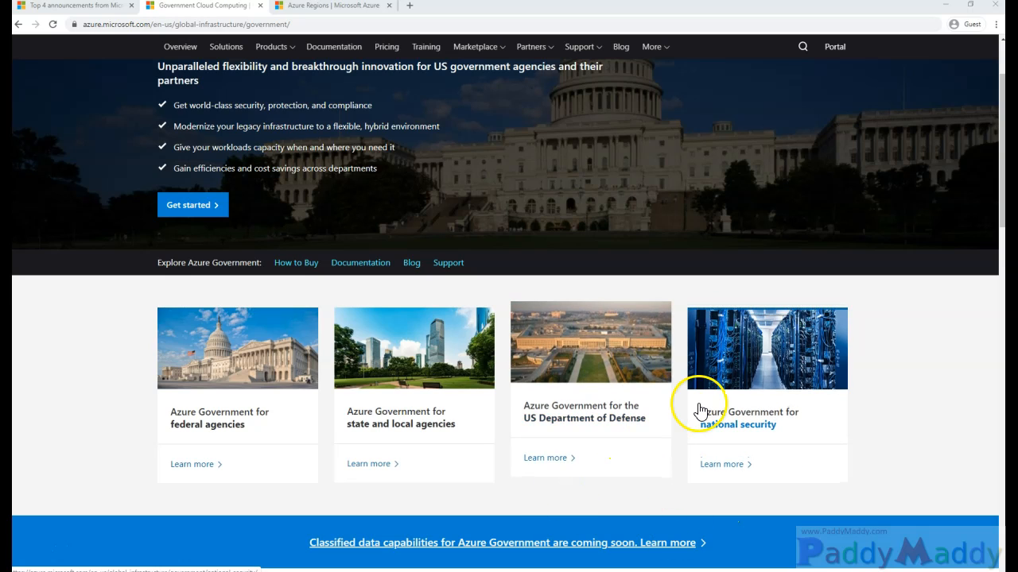
mouse_move(681, 417)
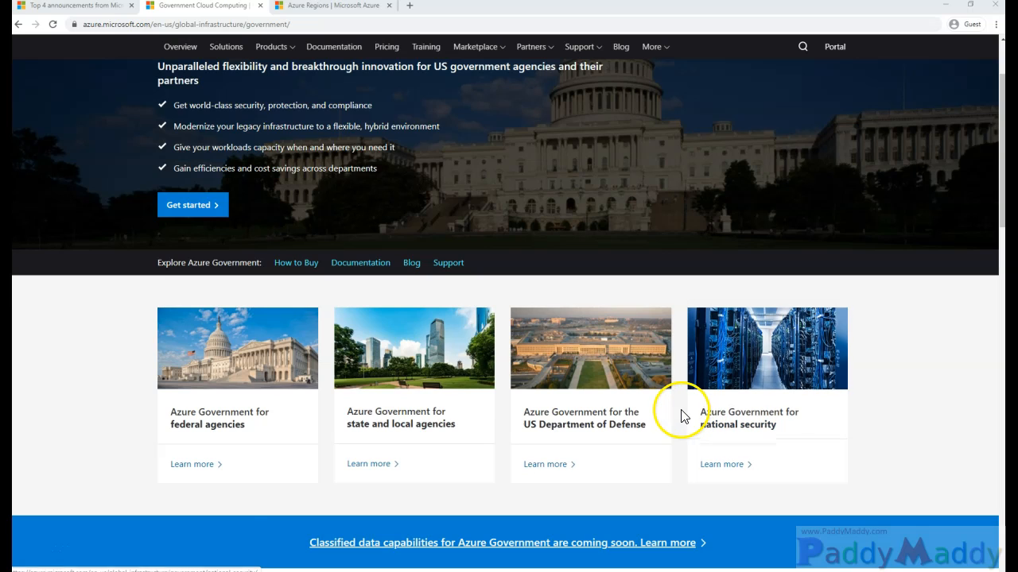
mouse_move(553, 416)
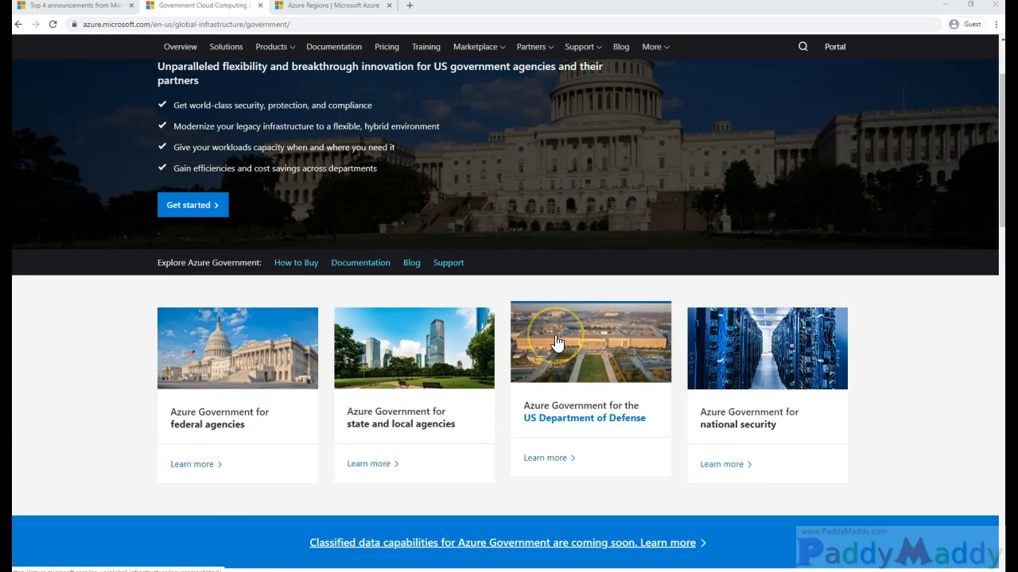
mouse_move(369, 392)
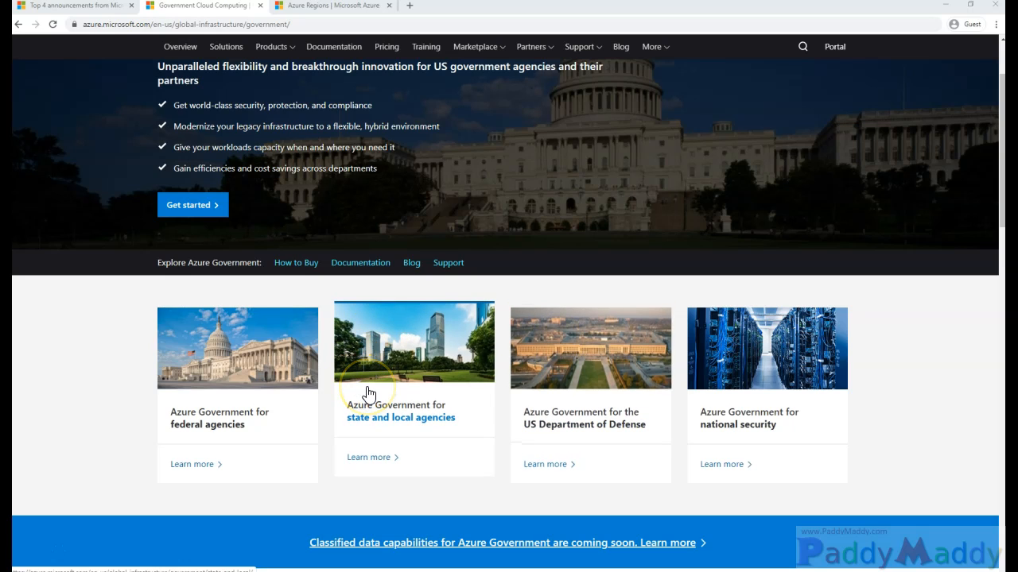
click(372, 397)
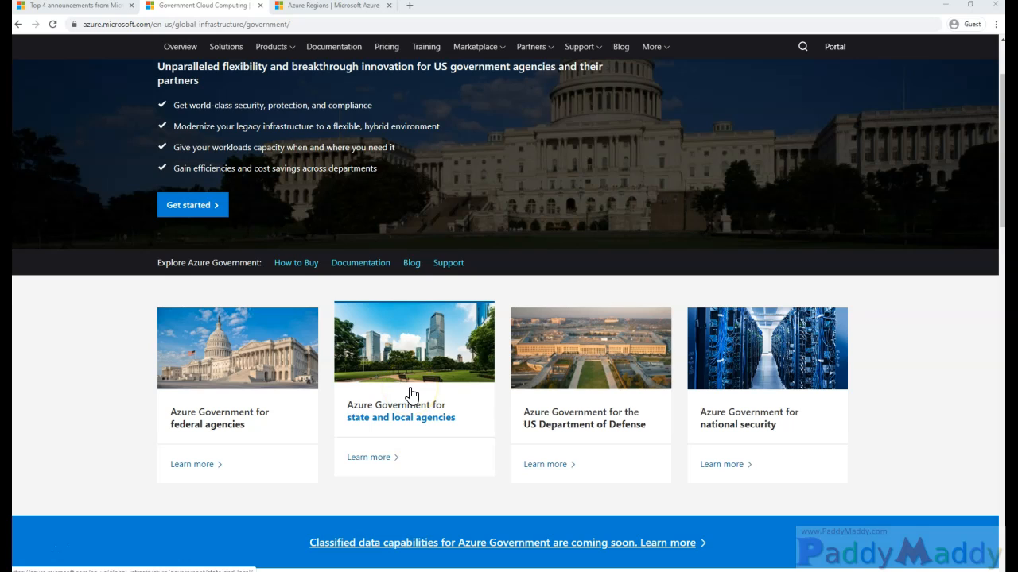
mouse_move(385, 353)
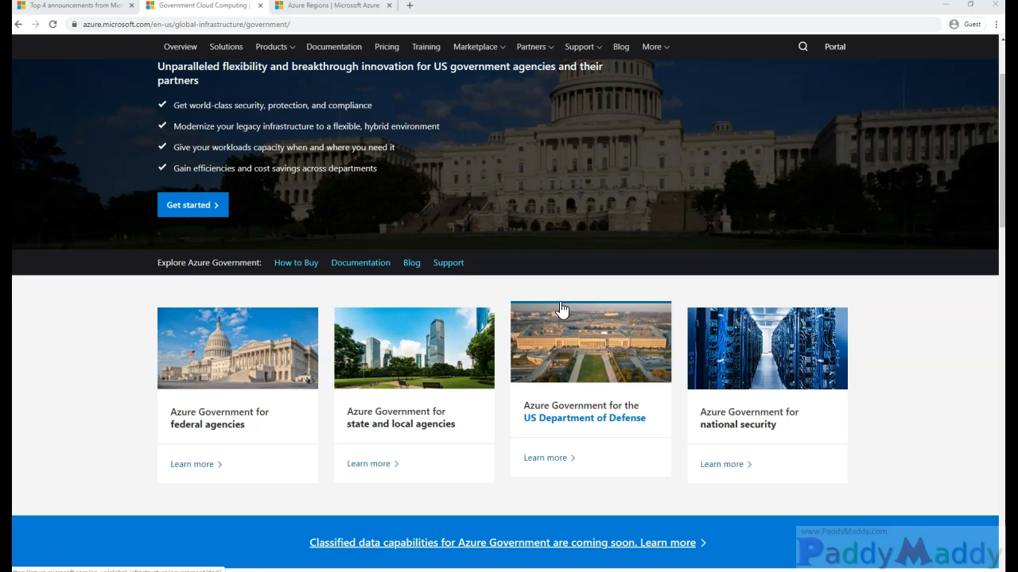
mouse_move(512, 350)
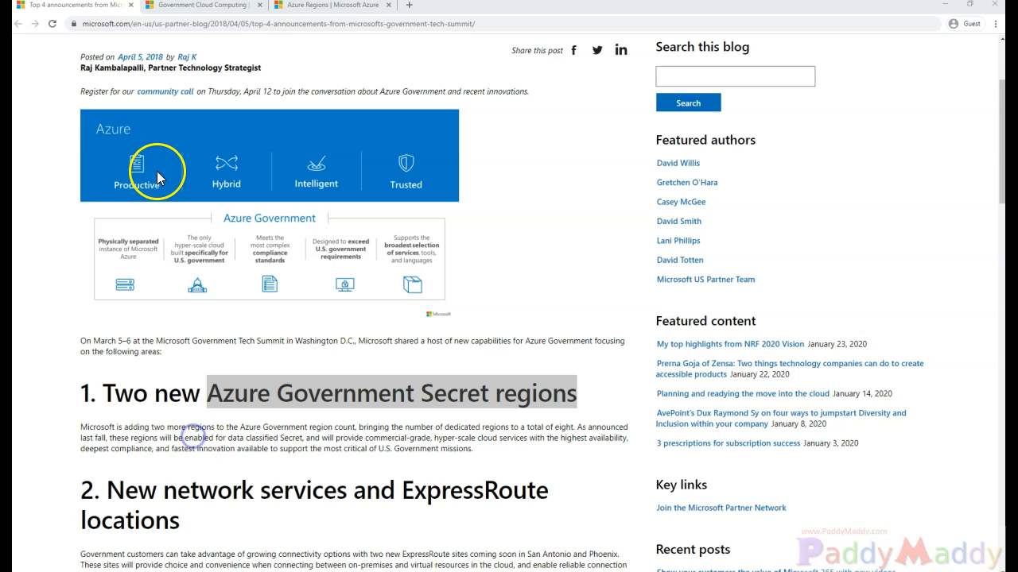
mouse_move(95, 169)
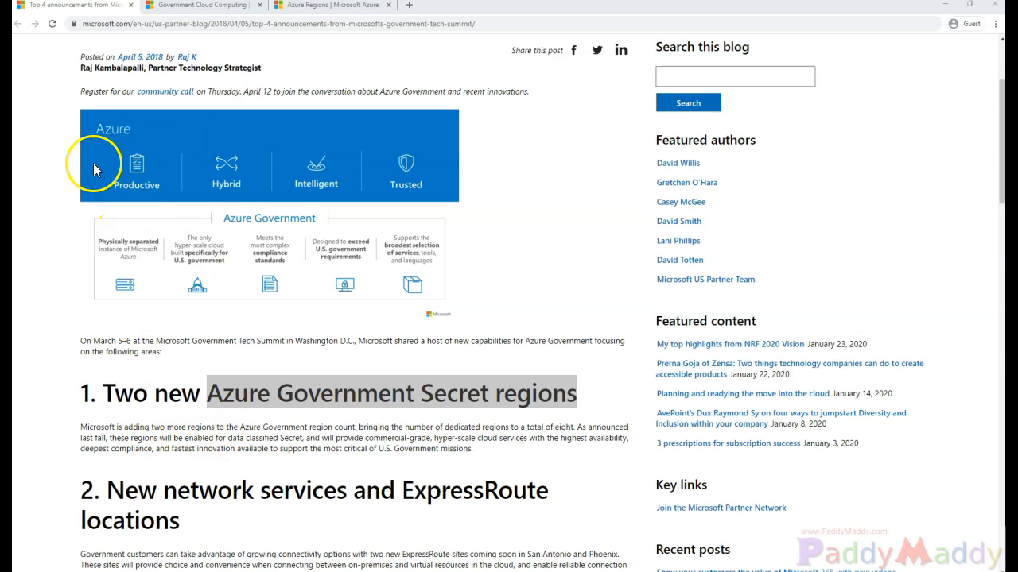
mouse_move(312, 181)
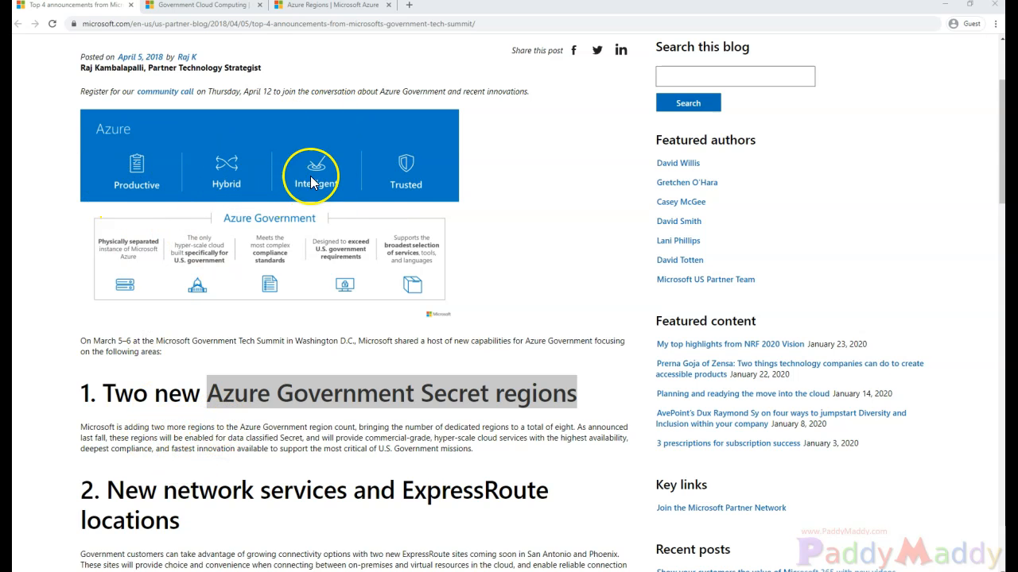
mouse_move(407, 173)
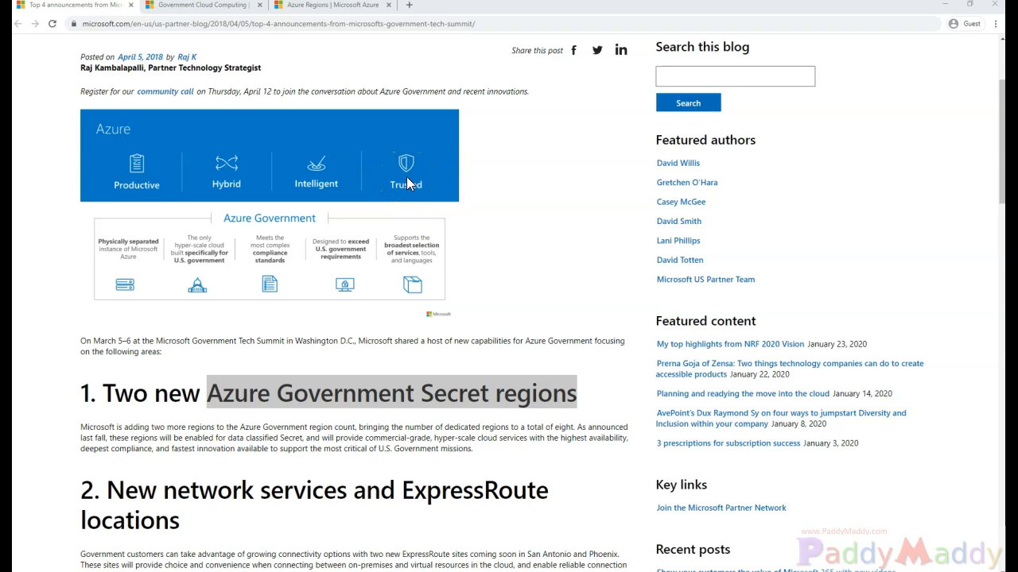
mouse_move(407, 183)
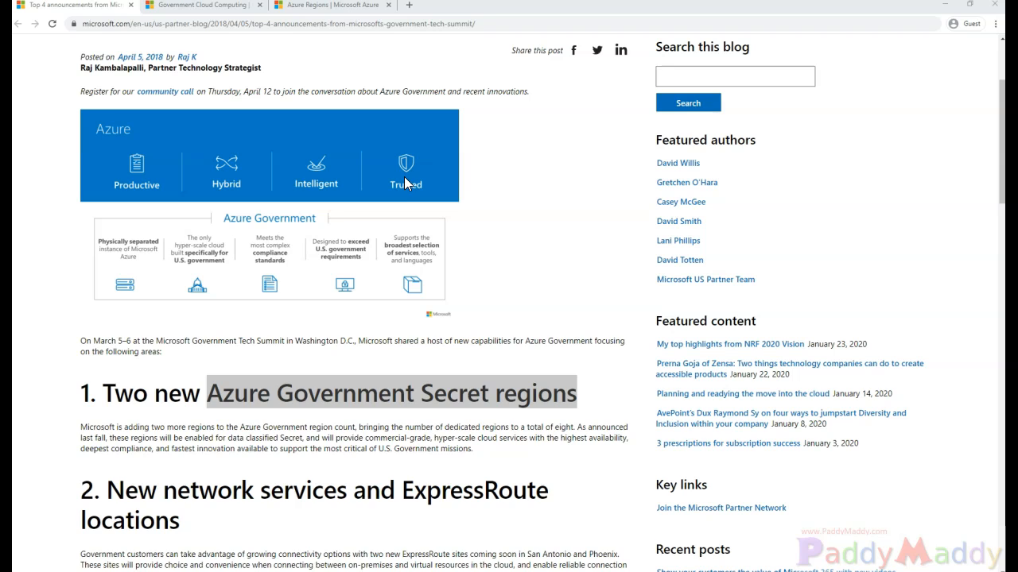
mouse_move(398, 221)
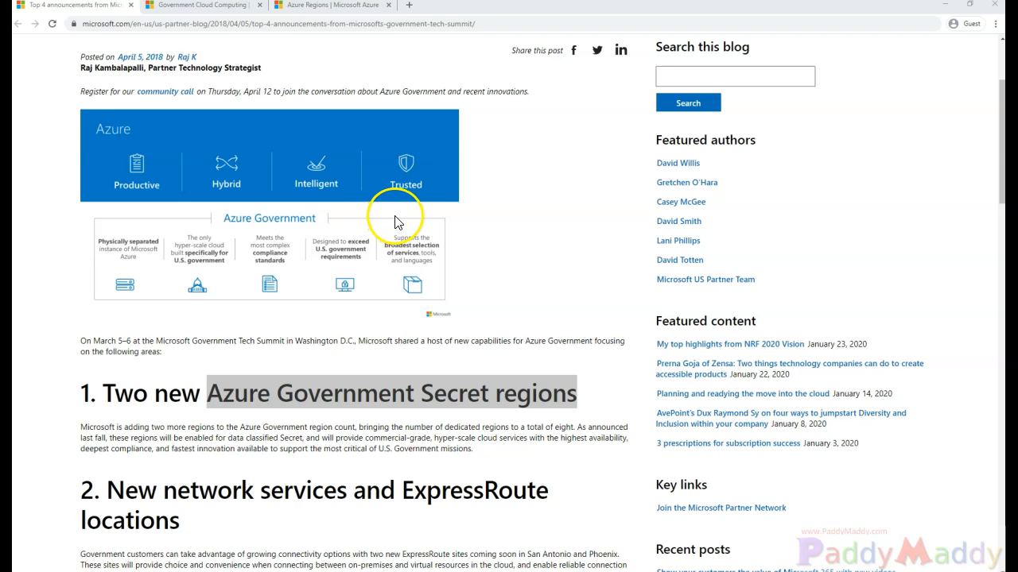